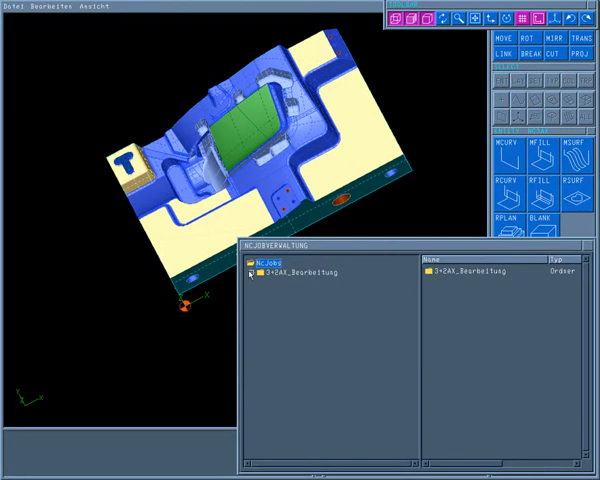
Expand 3+2AX_Bearbeitung to show the Vorschlichten Kugel D10 Aufm. 0,2 folder and its MSURF jobs.
left_click(250, 282)
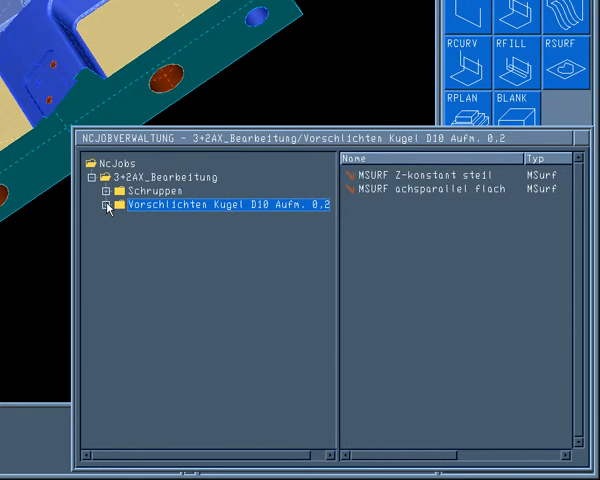
Collapse the Vorschlichten Kugel D10 Aufm. 0,2 folder before duplicating it.
left_click(106, 206)
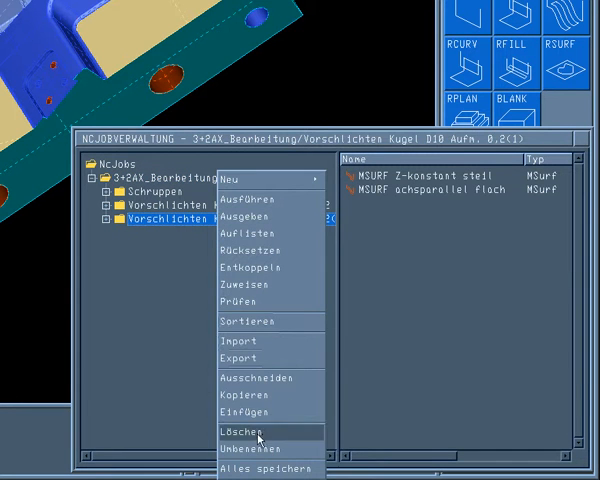
Rename the copied folder to 'Schlichten Kugel D6 Aufm. 0'.
left_click(253, 446)
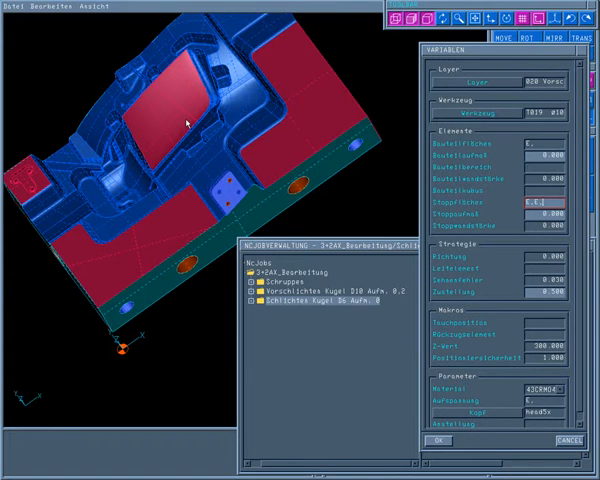
mouse_move(451, 84)
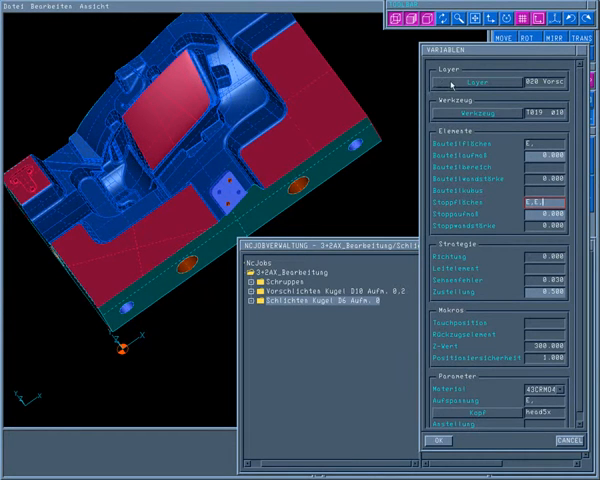
Choose a new layer for the Schlichten Kugel D6 Aufm. 0 finishing jobs.
left_click(487, 82)
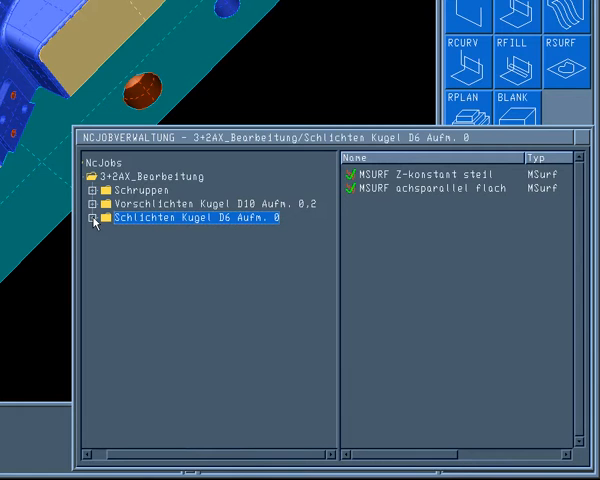
left_click(96, 223)
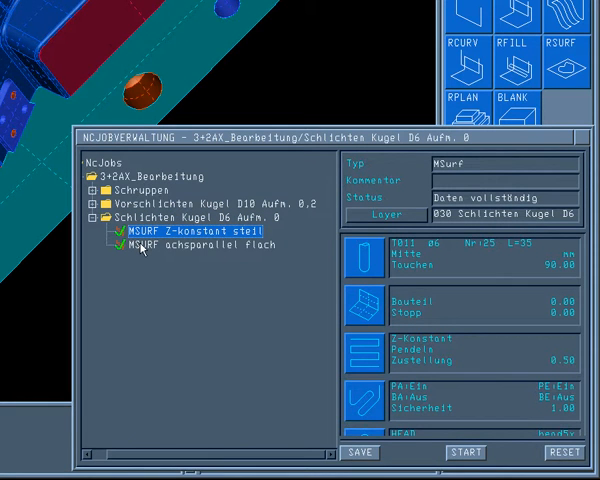
left_click(192, 246)
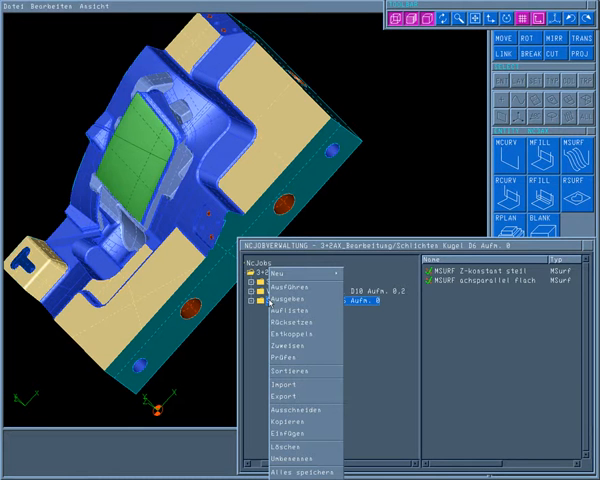
left_click(283, 290)
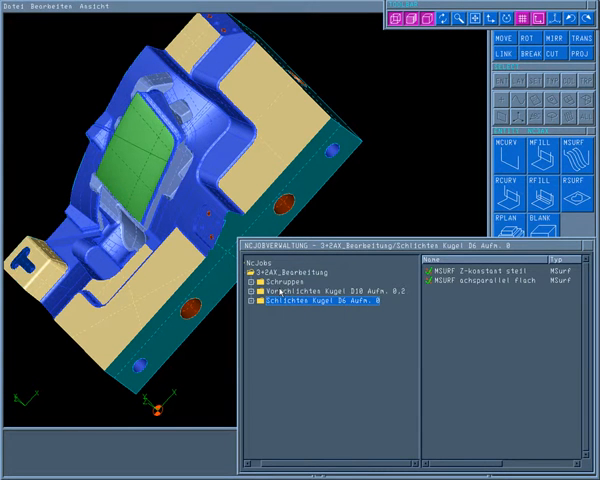